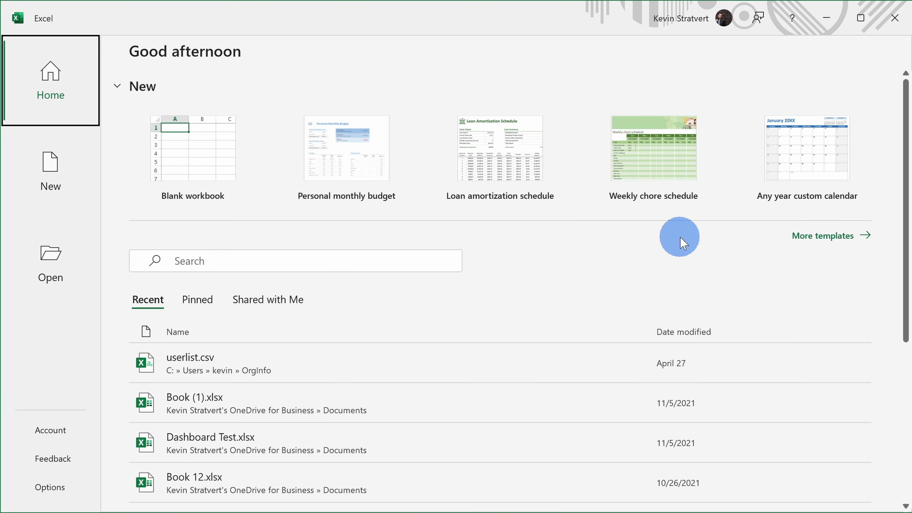
mouse_move(202, 132)
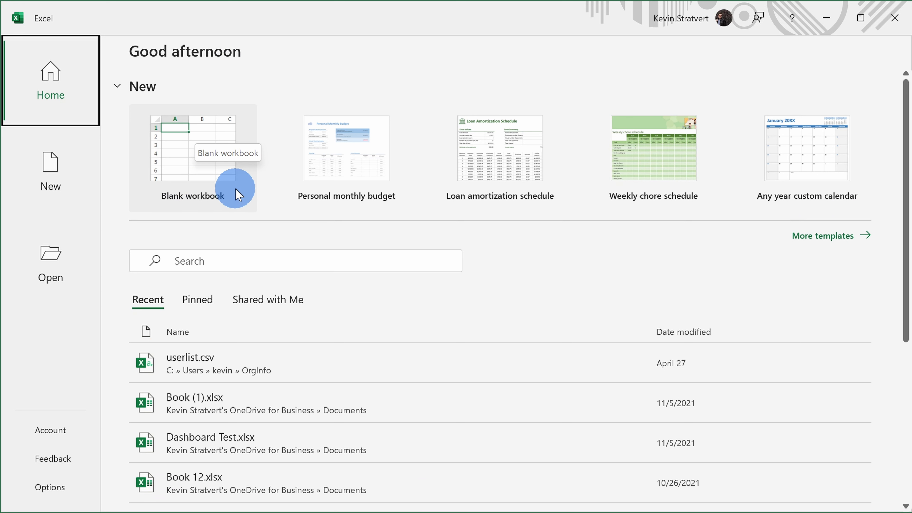
mouse_move(247, 200)
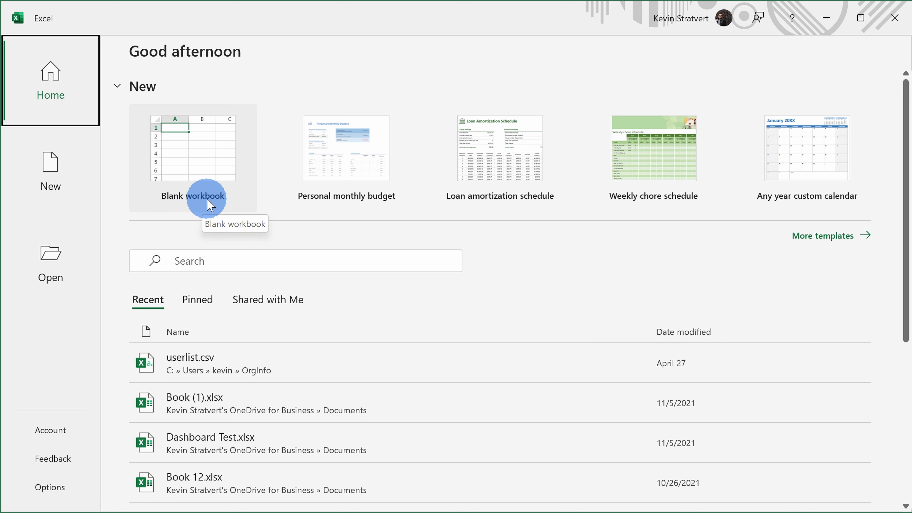
mouse_move(310, 187)
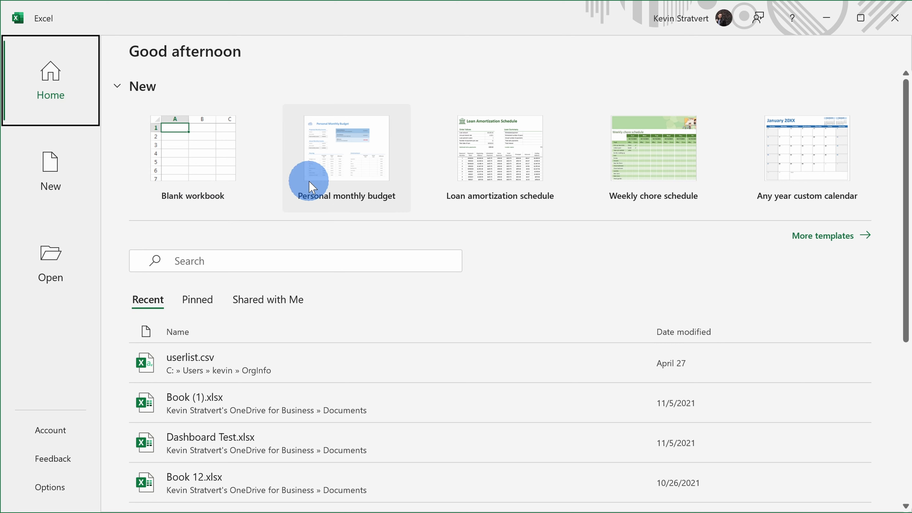
mouse_move(816, 136)
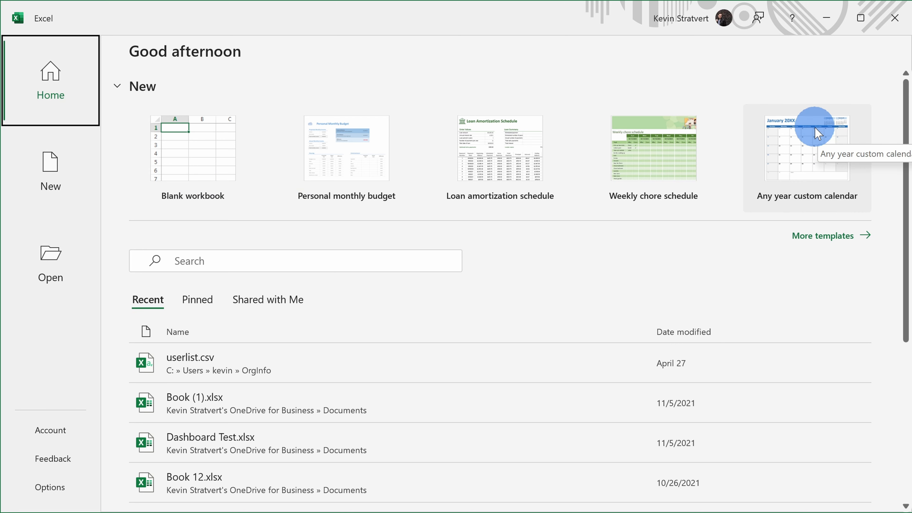
mouse_move(369, 135)
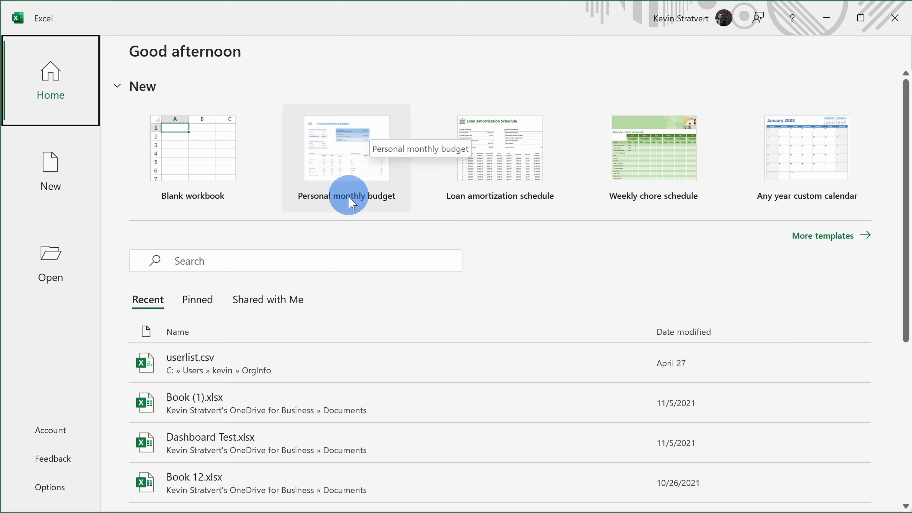
mouse_move(656, 204)
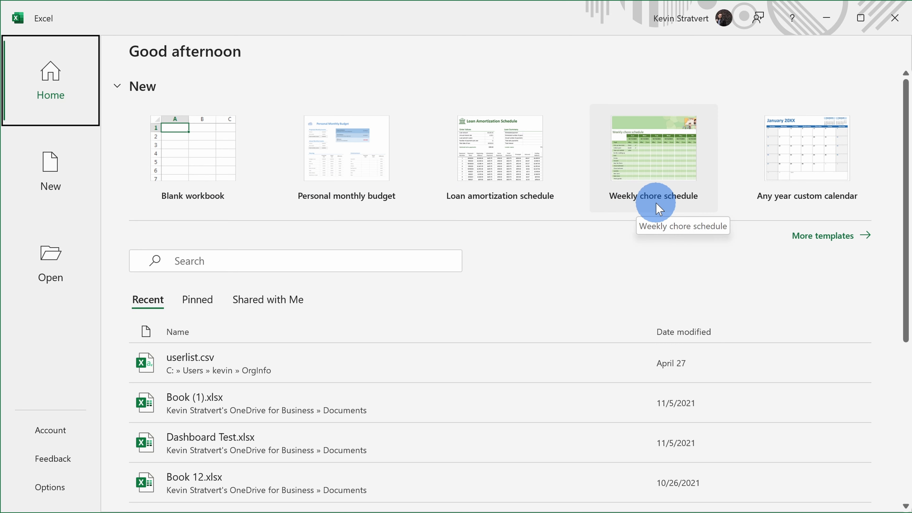
mouse_move(646, 119)
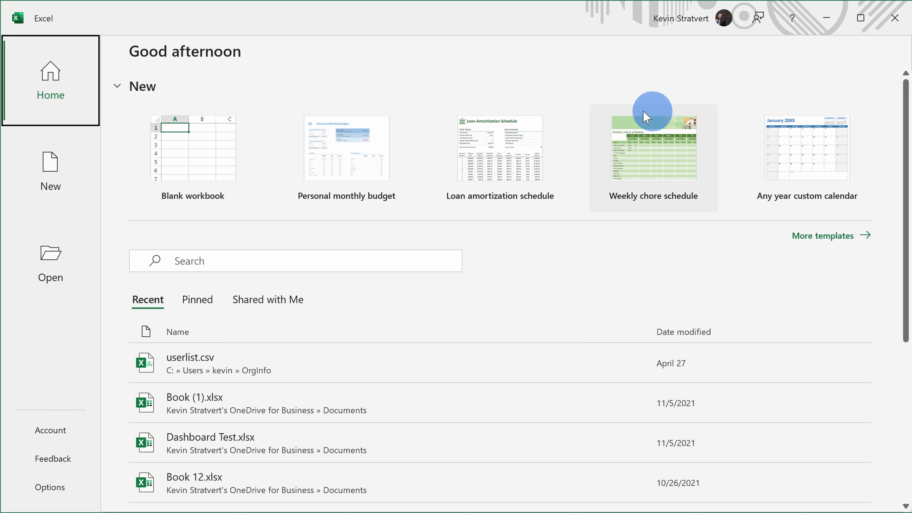
mouse_move(336, 128)
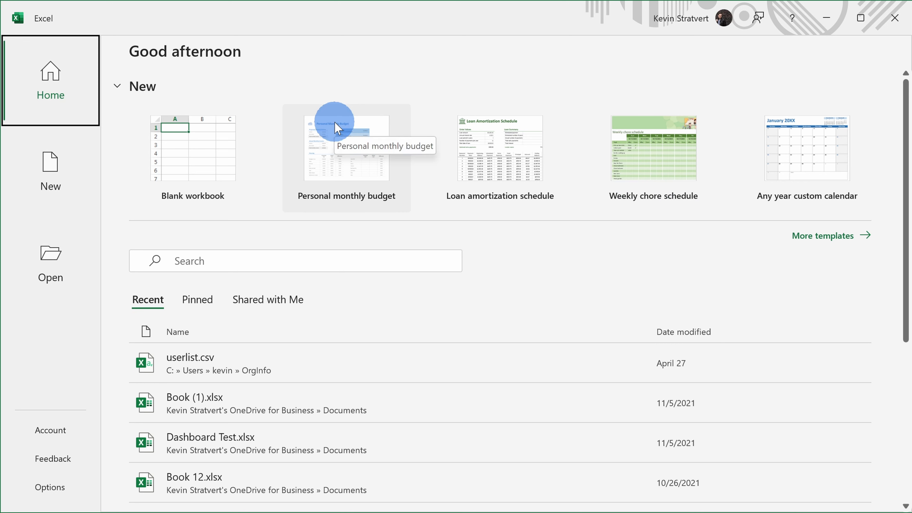
mouse_move(824, 242)
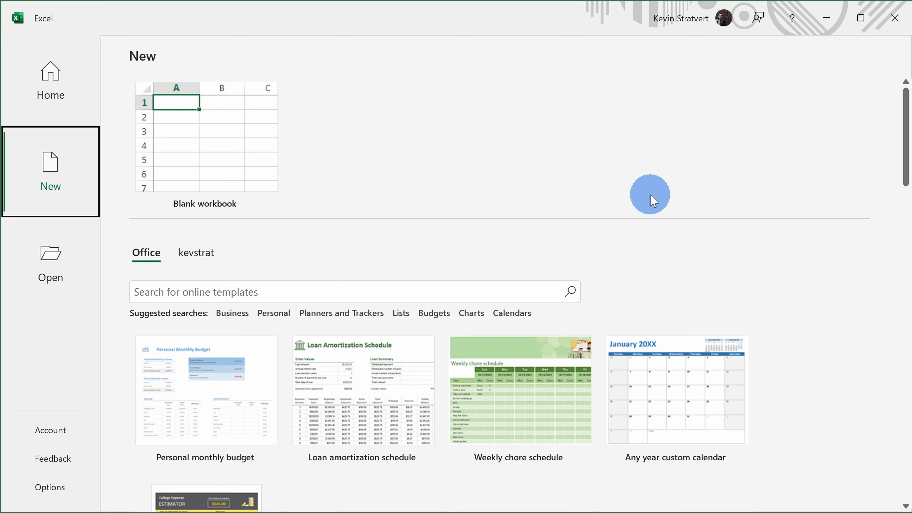
scroll("down", 3)
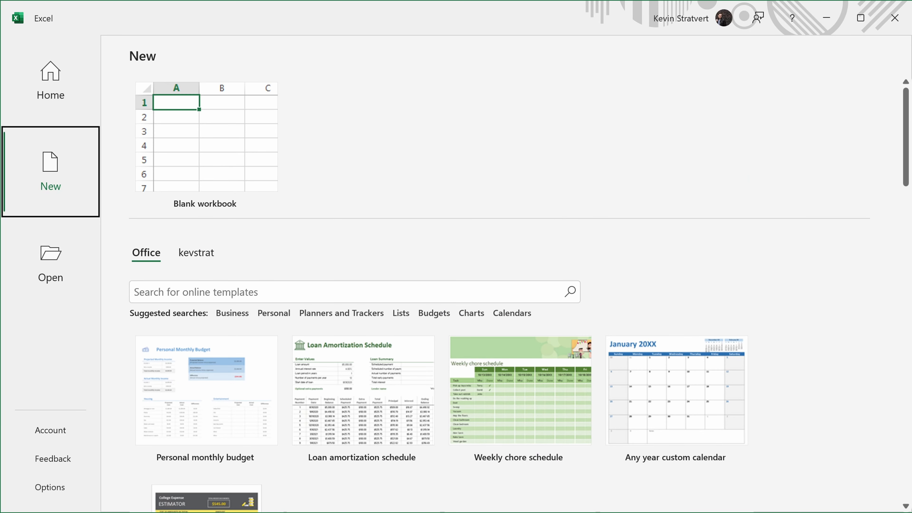
scroll("down", 3)
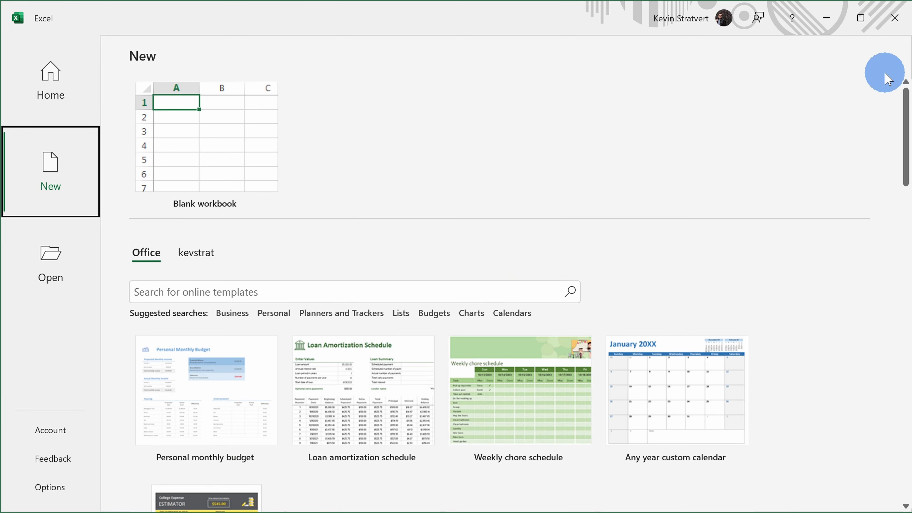
mouse_move(51, 56)
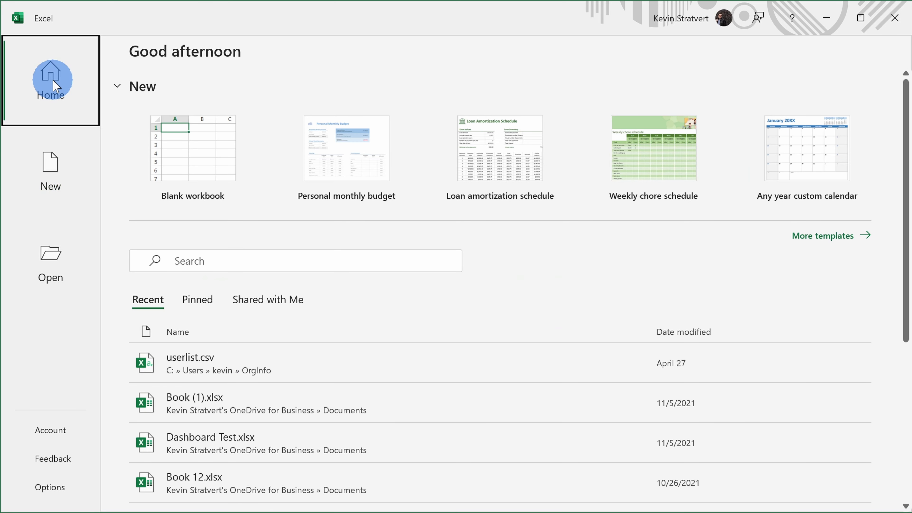
Scroll the Home screen past the suggested templates down to the recently used workbooks
scroll("down", 3)
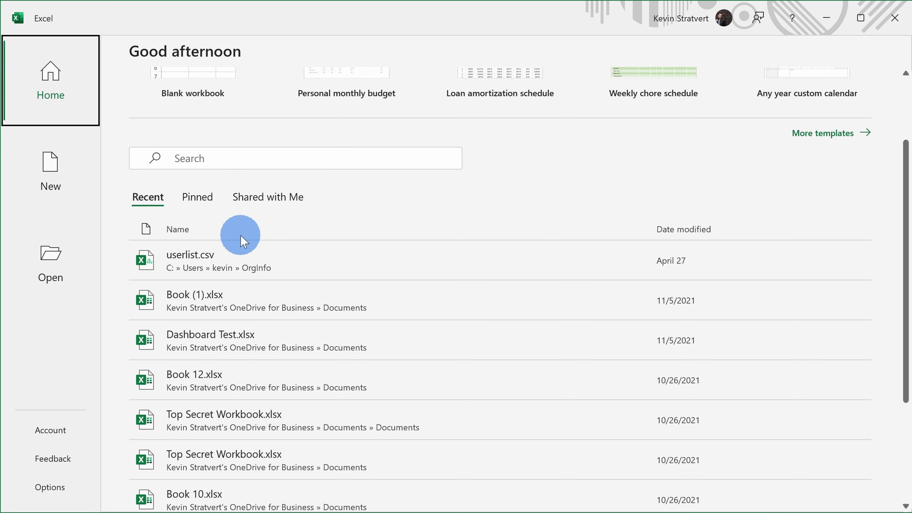
scroll("down", 3)
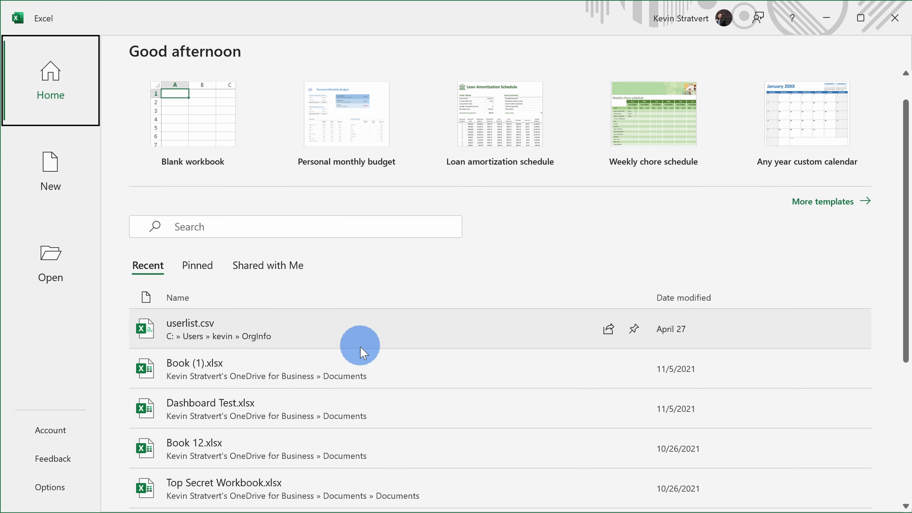
scroll("down", 3)
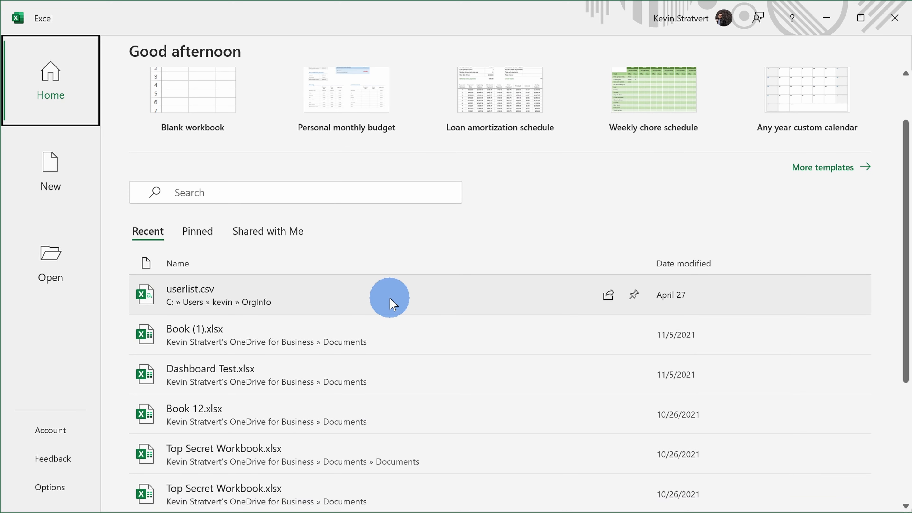
scroll("down", 3)
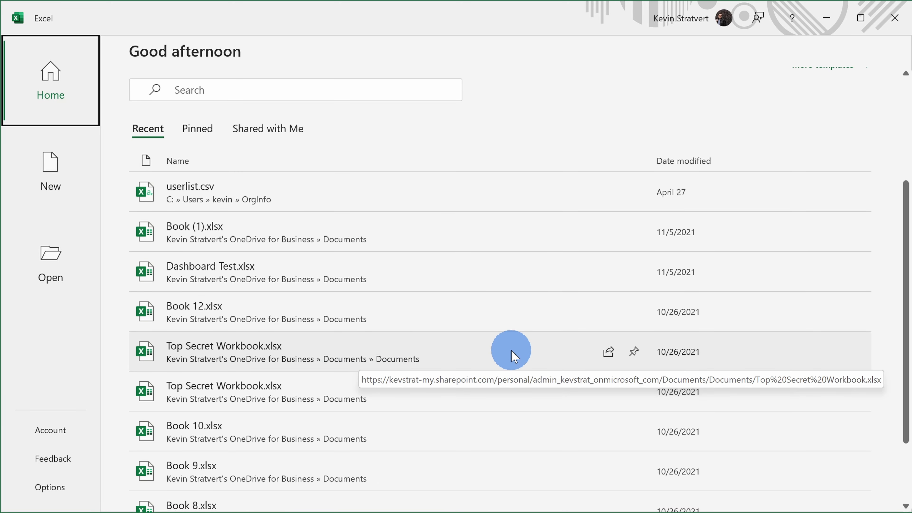
mouse_move(383, 361)
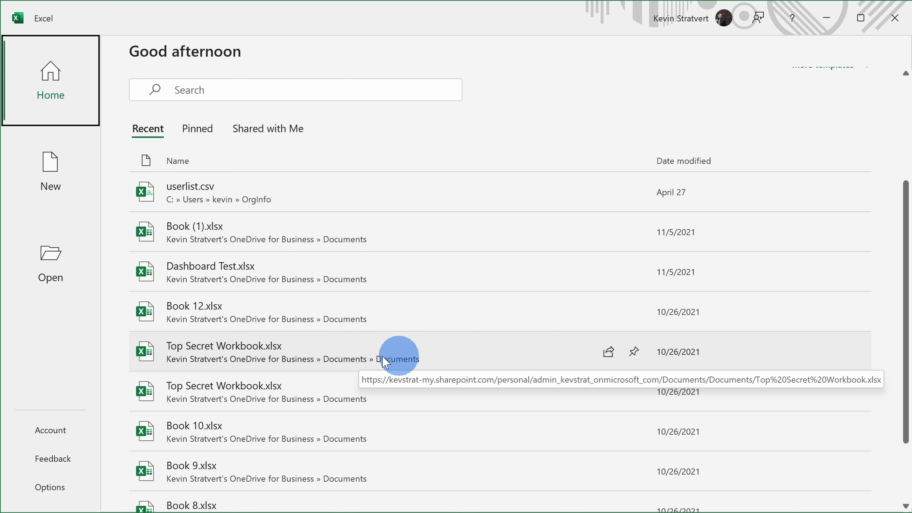
mouse_move(633, 353)
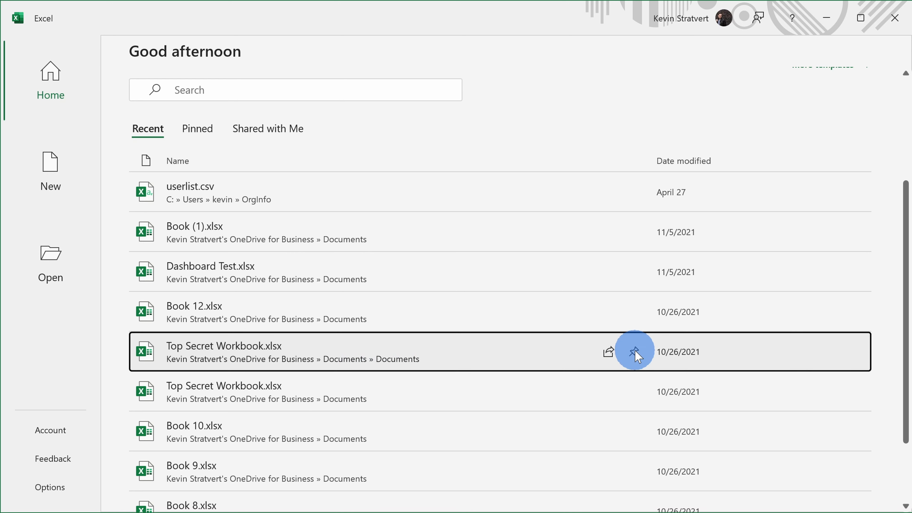
Pin Top Secret Workbook.xlsx and view it in the Pinned list
left_click(631, 352)
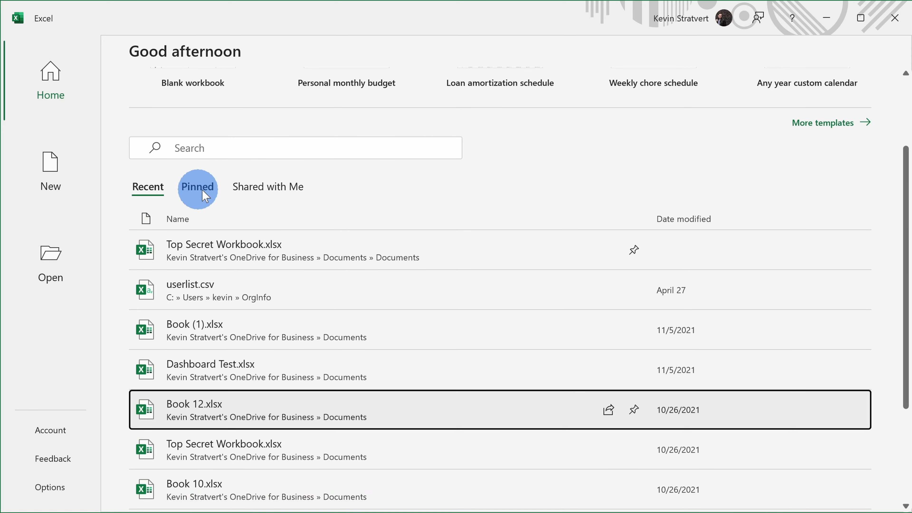
left_click(197, 186)
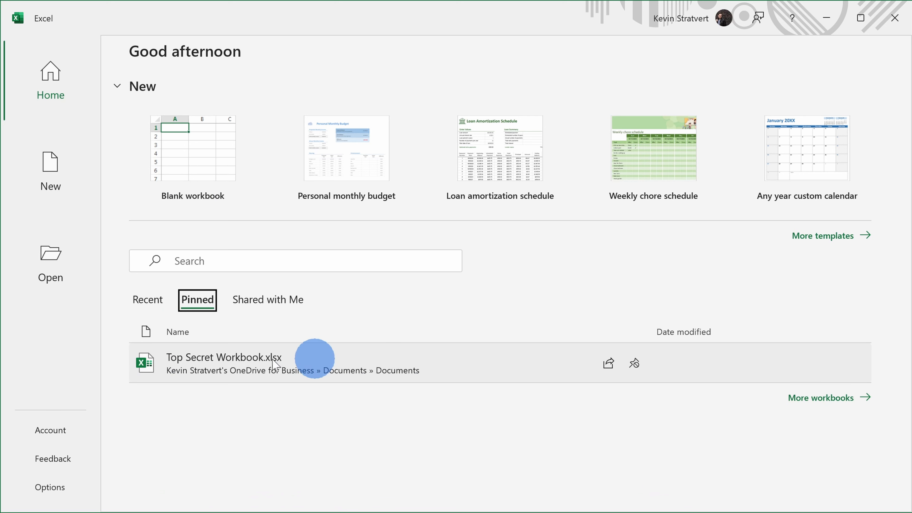
left_click(268, 300)
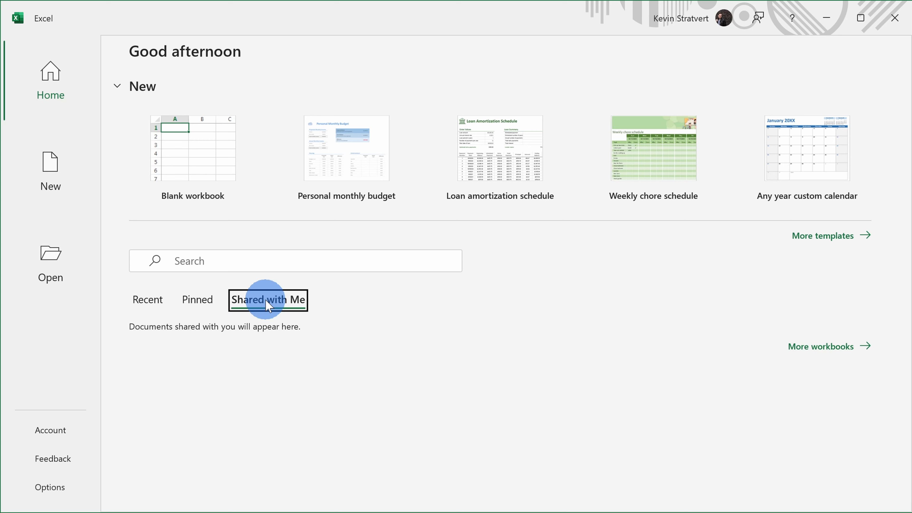
Check the Shared with Me list, then go to the Open page
left_click(147, 299)
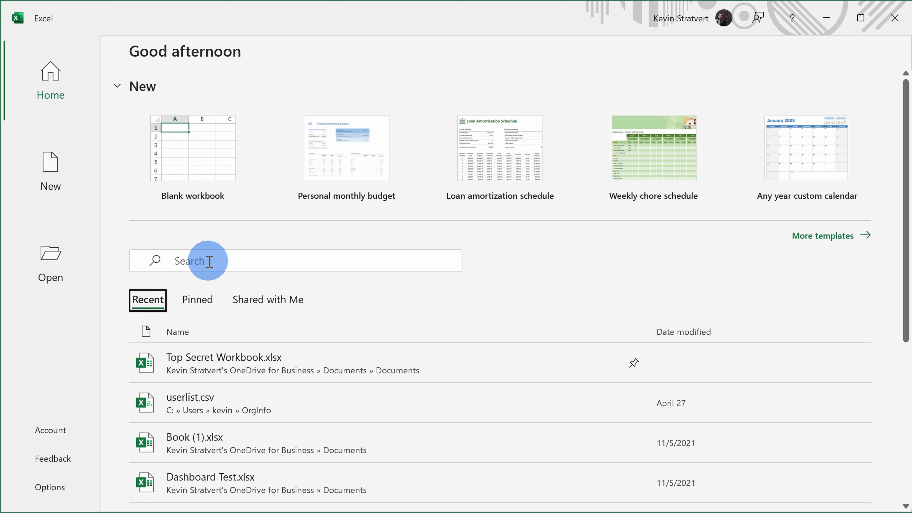
mouse_move(281, 290)
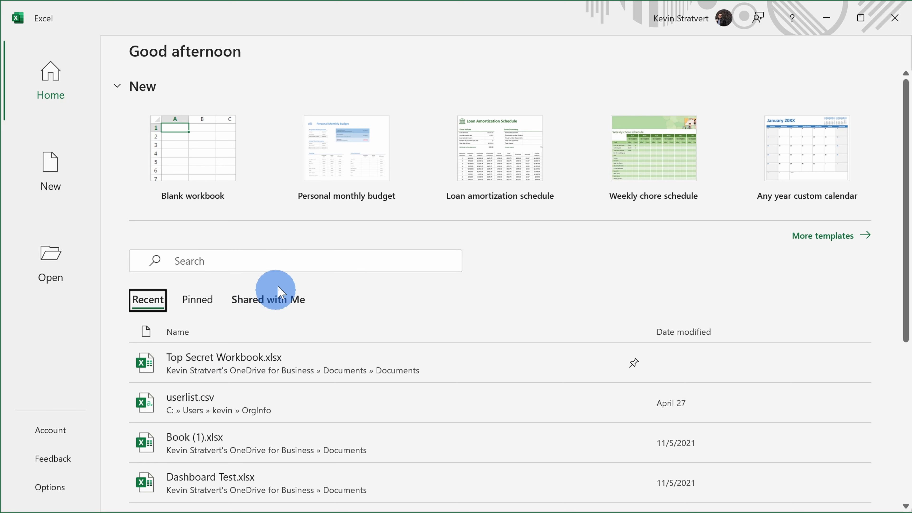
left_click(49, 255)
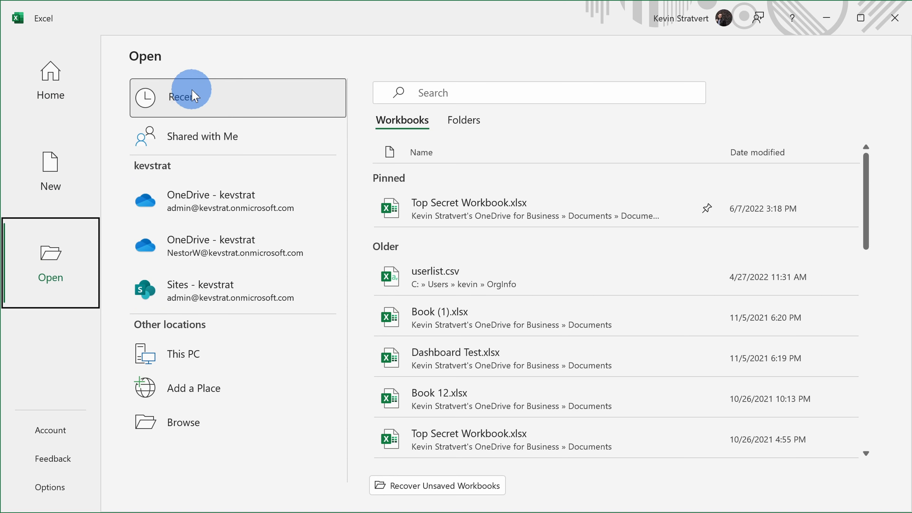
mouse_move(258, 144)
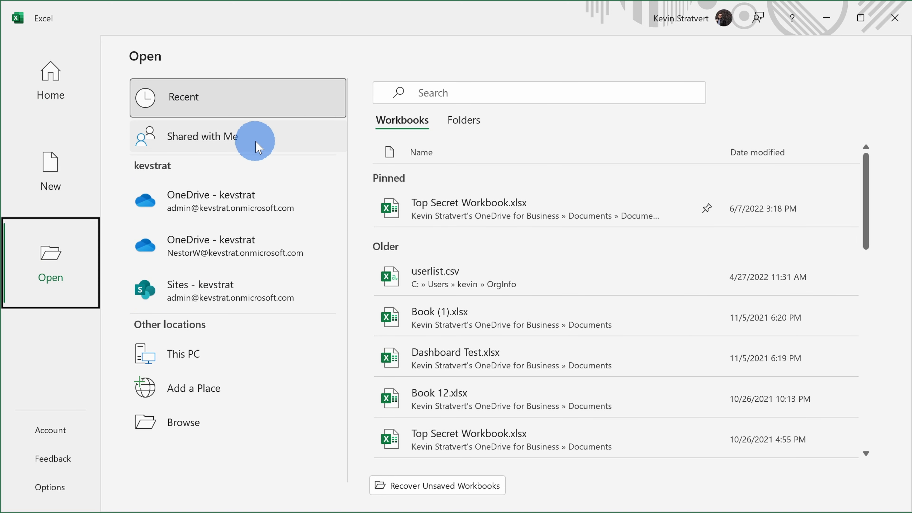
mouse_move(201, 141)
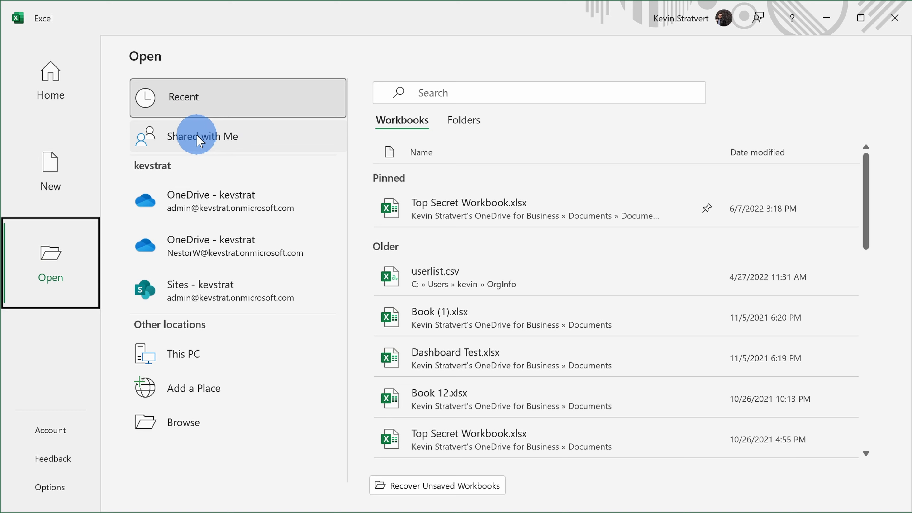
mouse_move(315, 193)
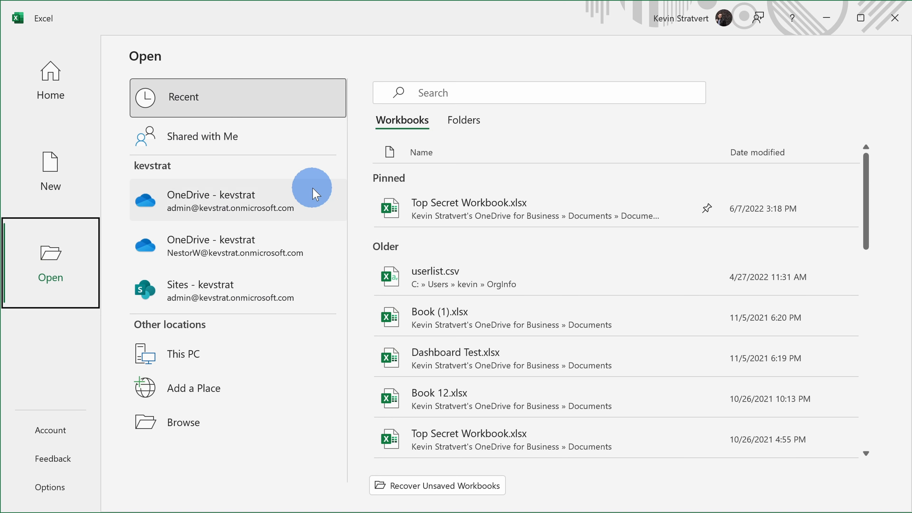
mouse_move(309, 207)
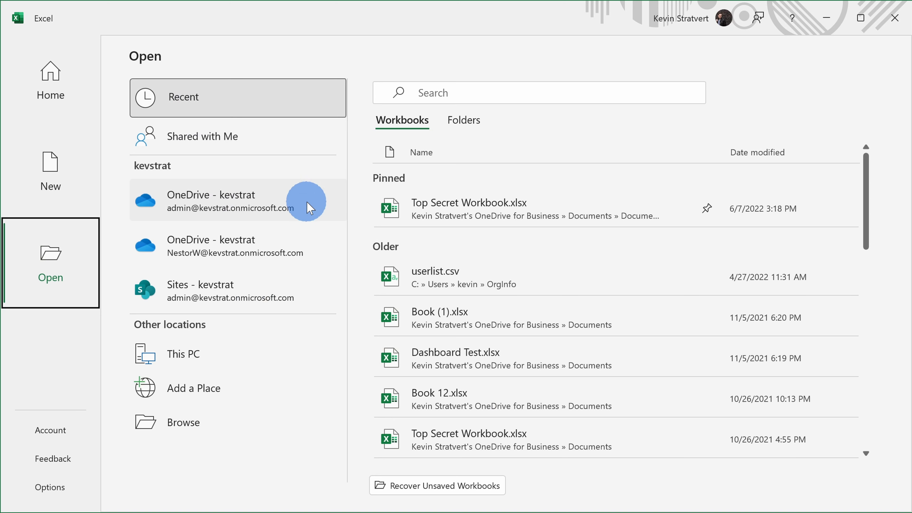
mouse_move(283, 290)
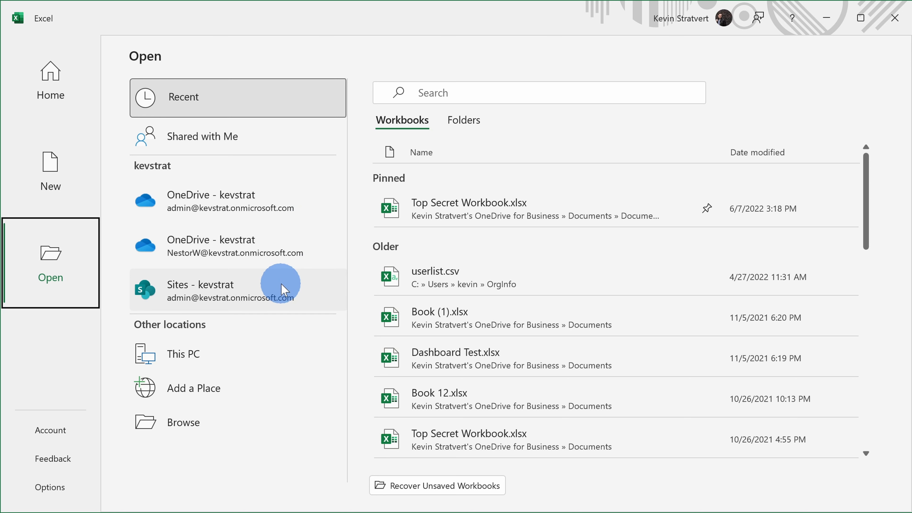
mouse_move(254, 293)
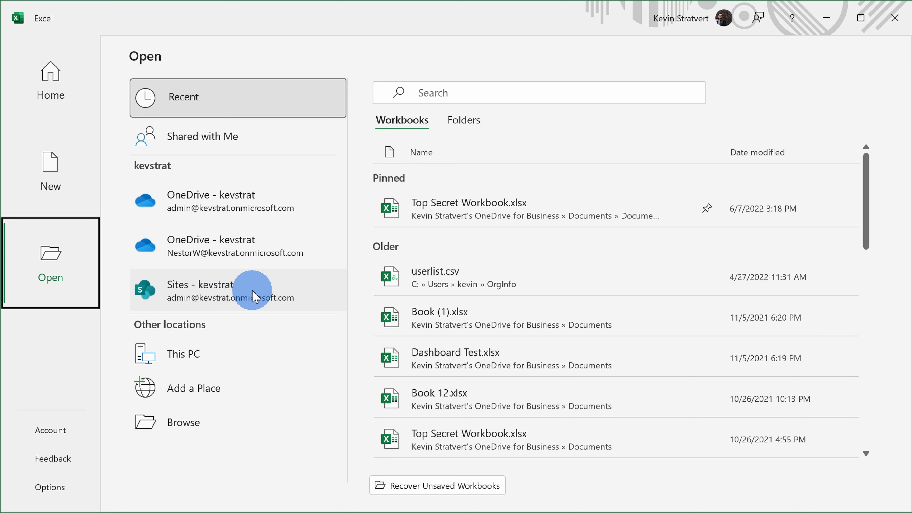
mouse_move(303, 293)
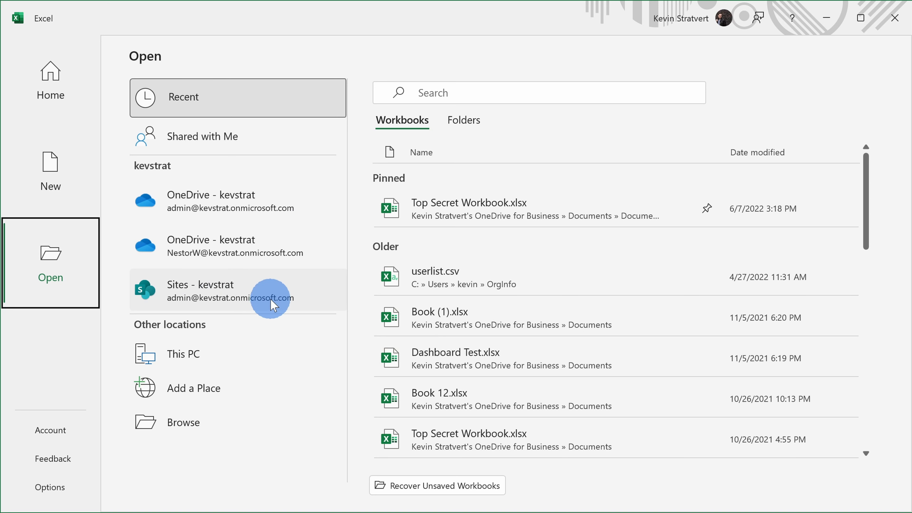
mouse_move(242, 389)
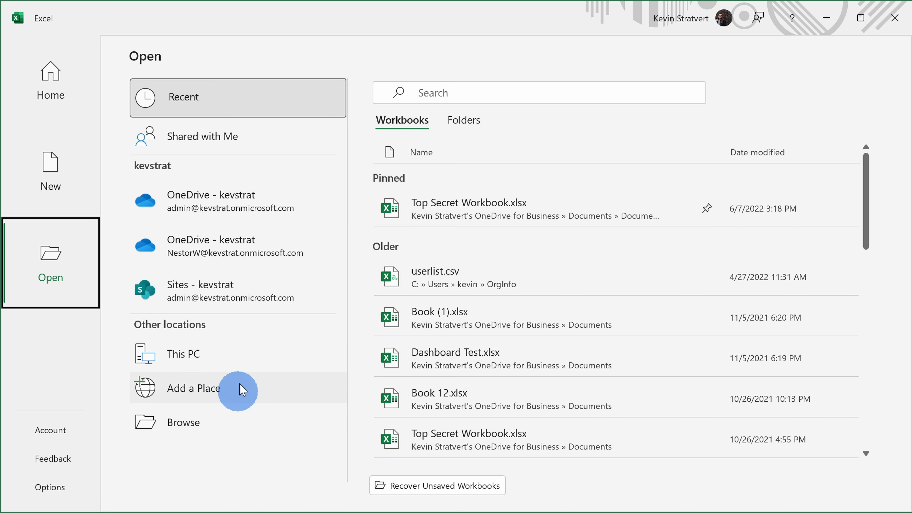
mouse_move(257, 358)
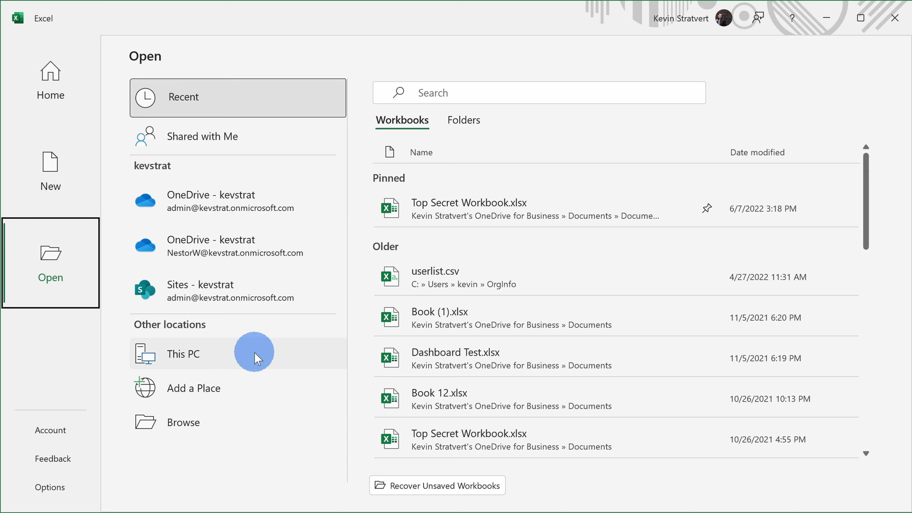
mouse_move(275, 334)
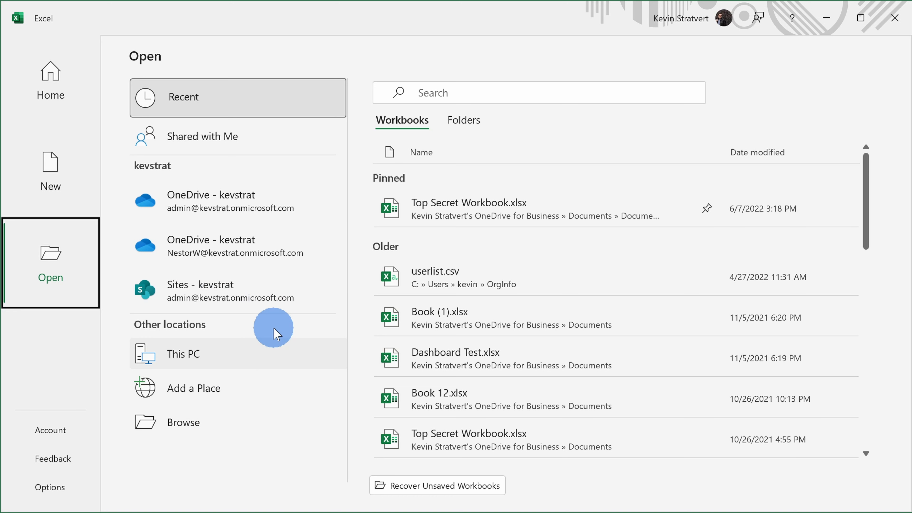